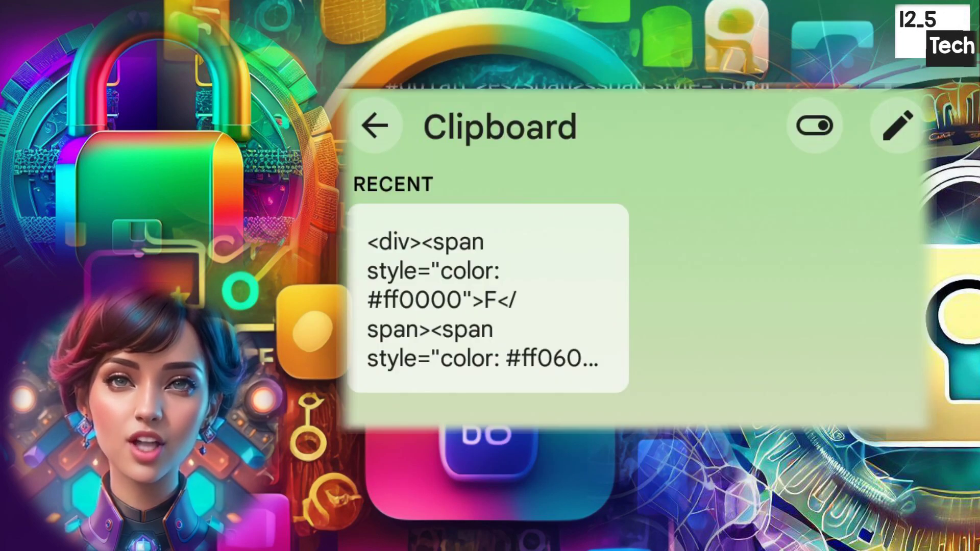
Step: Pick the clipboard clip holding the coloured-span <div><span style="color…"> HTML snippet
click(376, 125)
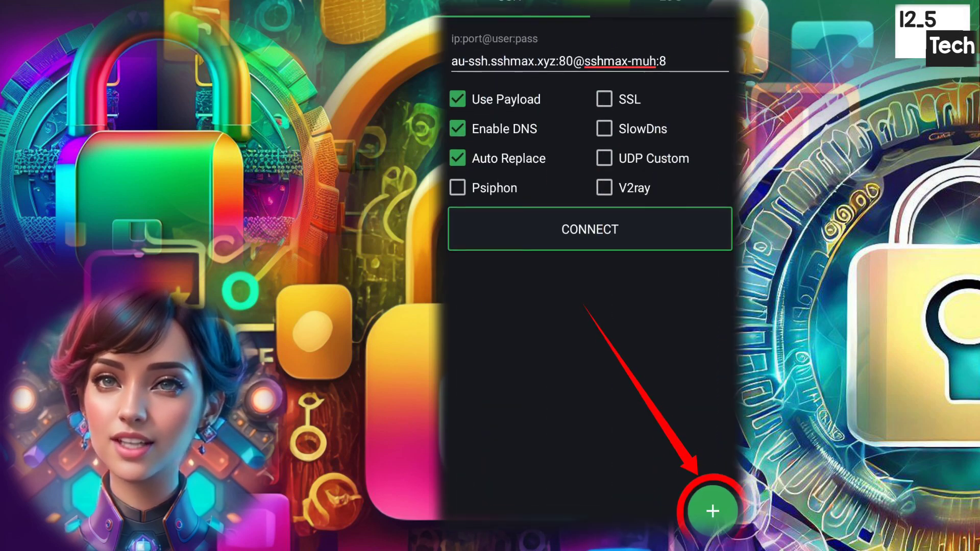
Step: Reveal the Save Config, Open Config and Cloud Config choices
click(711, 512)
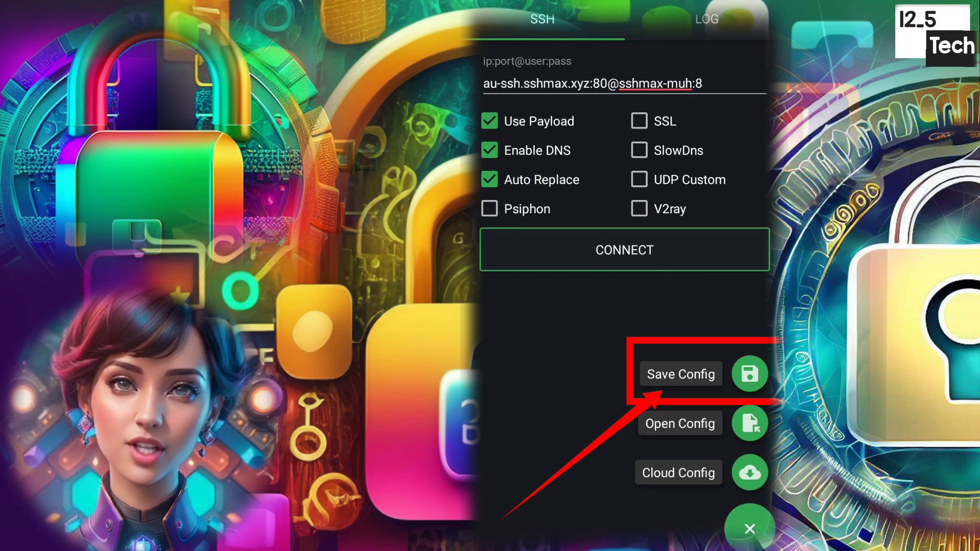
Step: Save the config with Lock All, a note and custom server messages enabled
click(682, 374)
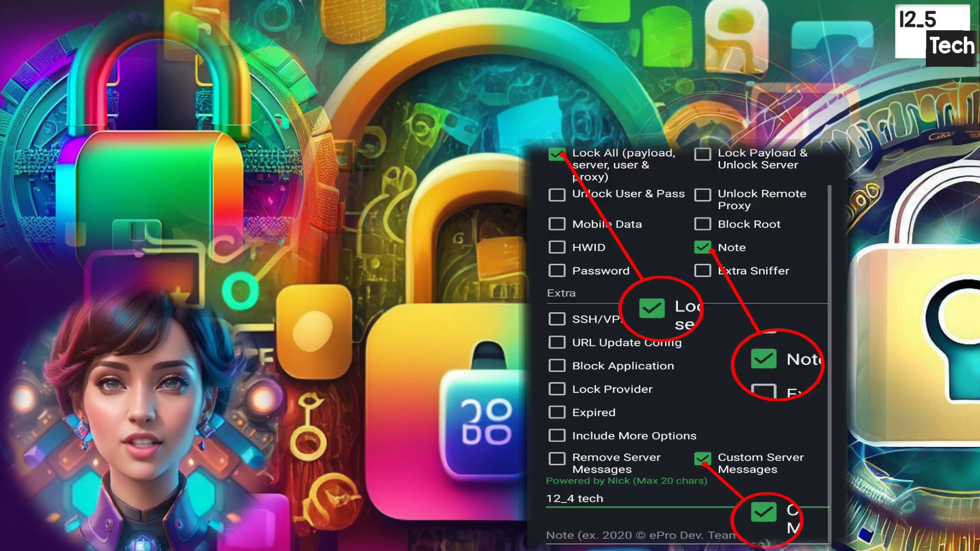
scroll(down, 3)
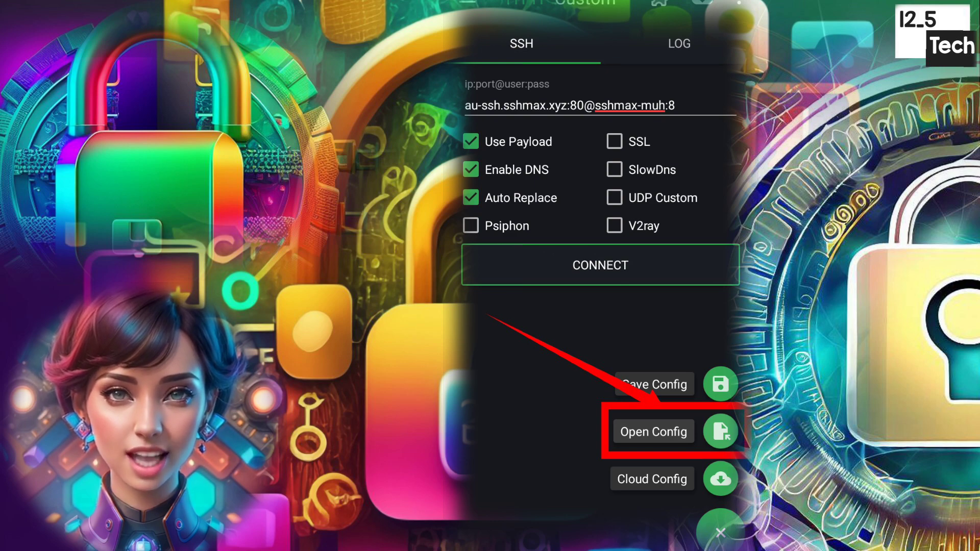
Step: Browse the HTTP Custom folder showing the saved config 'test banners.hc'
click(654, 432)
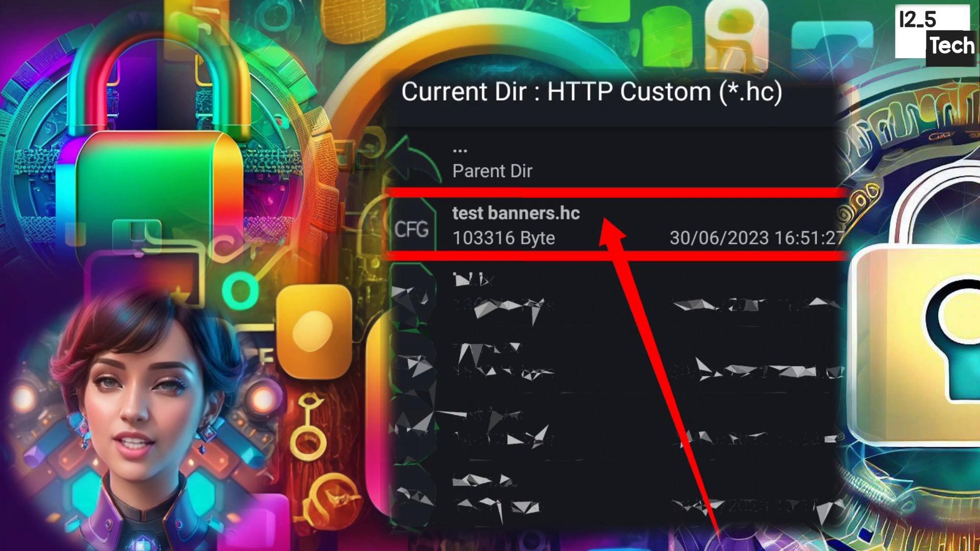
click(516, 226)
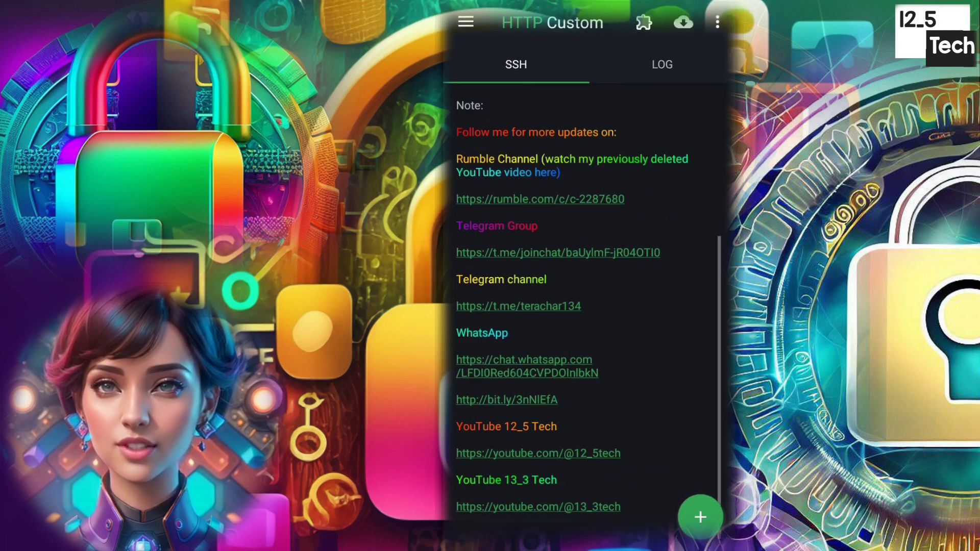
Step: Connect the SSH tunnel and check the log shows ssh connected and ready to use
click(662, 64)
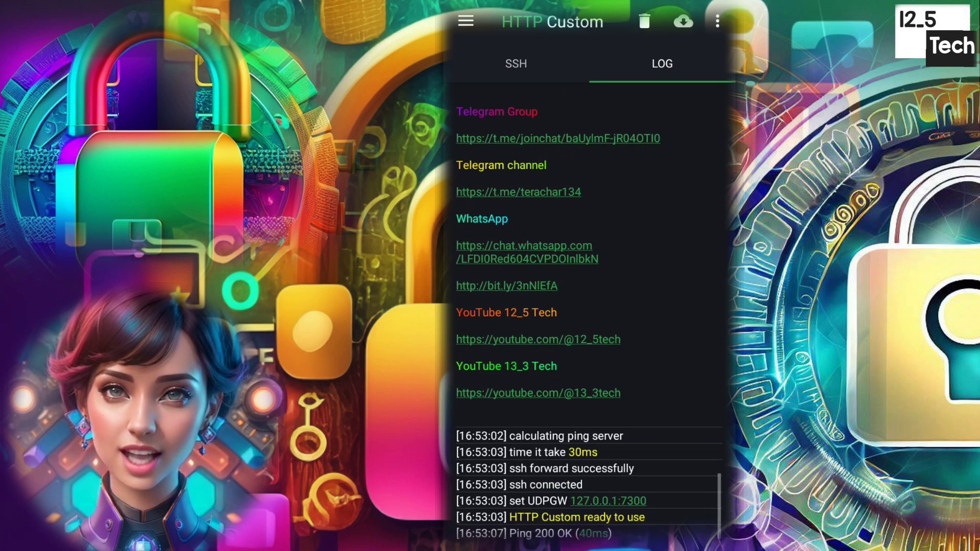
scroll(down, 3)
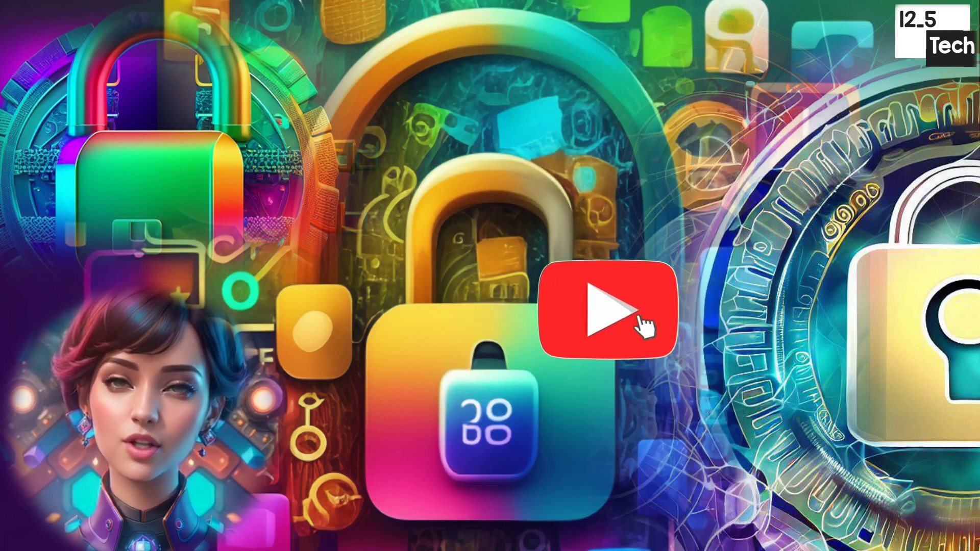
click(605, 311)
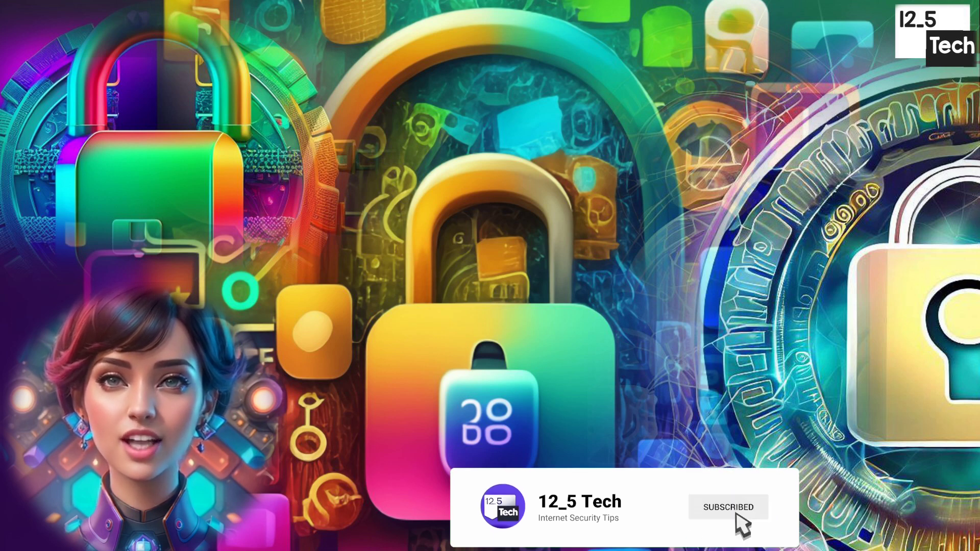